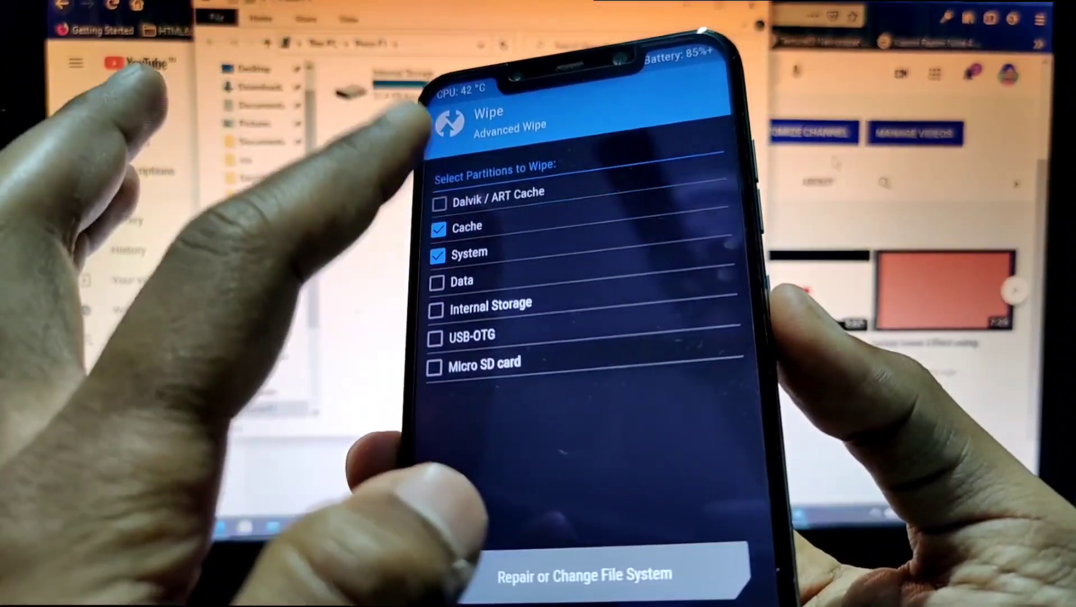
- Tick Dalvik / ART Cache for the advanced wipe alongside Cache and System
{"action": "left_click", "coordinate": [438, 203]}
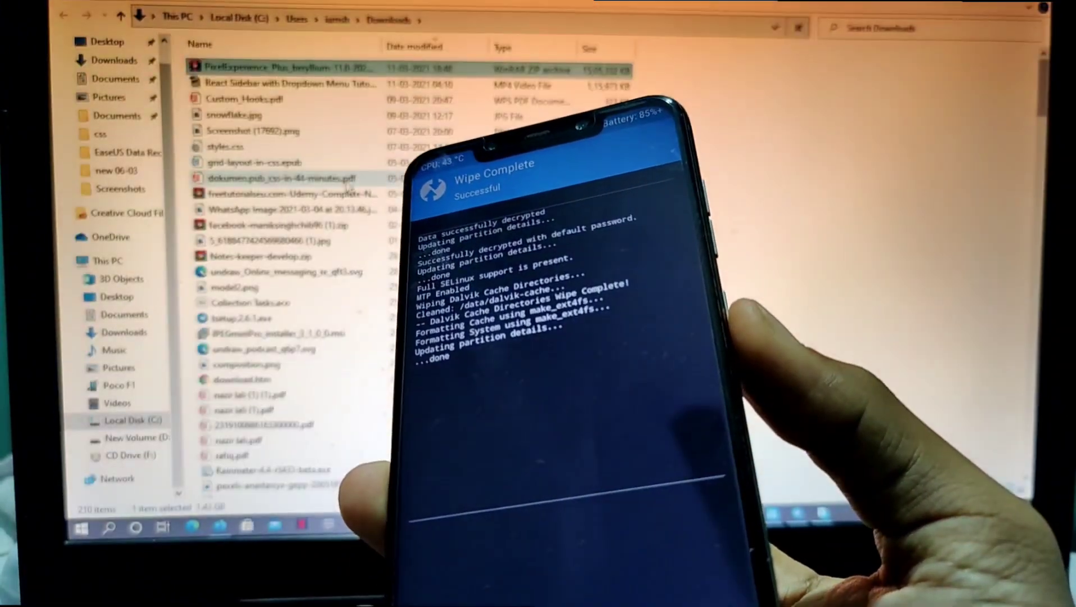
{"action": "mouse_move", "coordinate": [281, 68]}
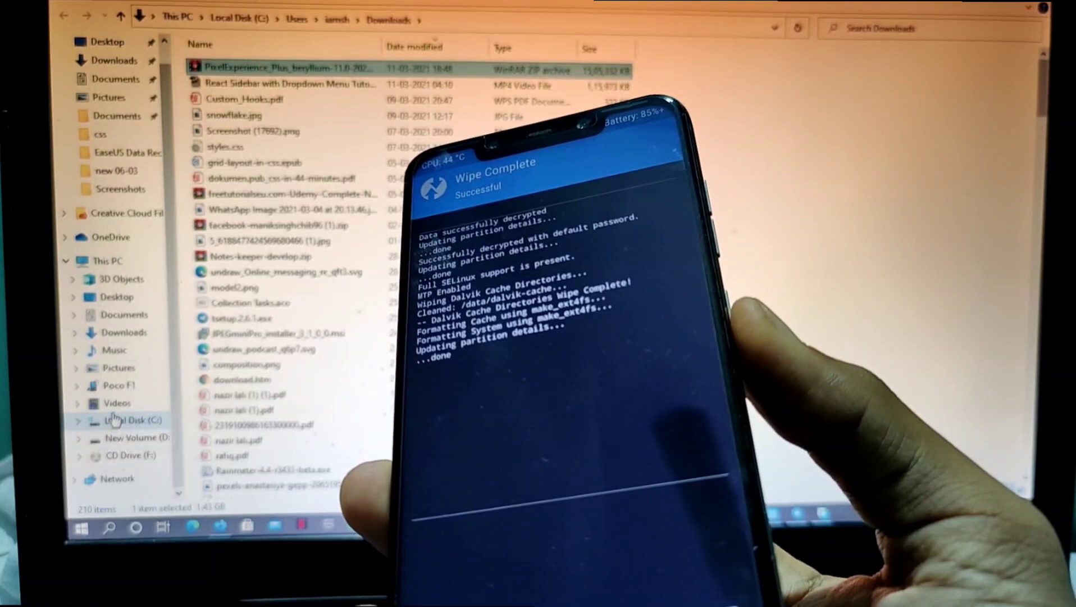
- Open the Poco F1 phone and bring up actions for its Internal Storage
{"action": "left_click", "coordinate": [118, 384]}
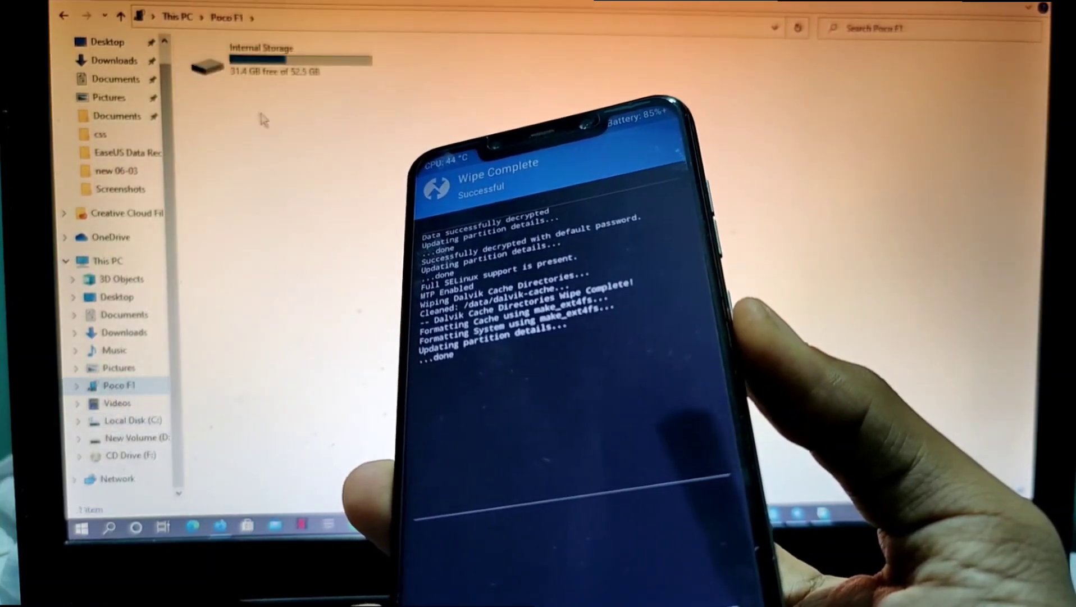
{"action": "right_click", "coordinate": [274, 62]}
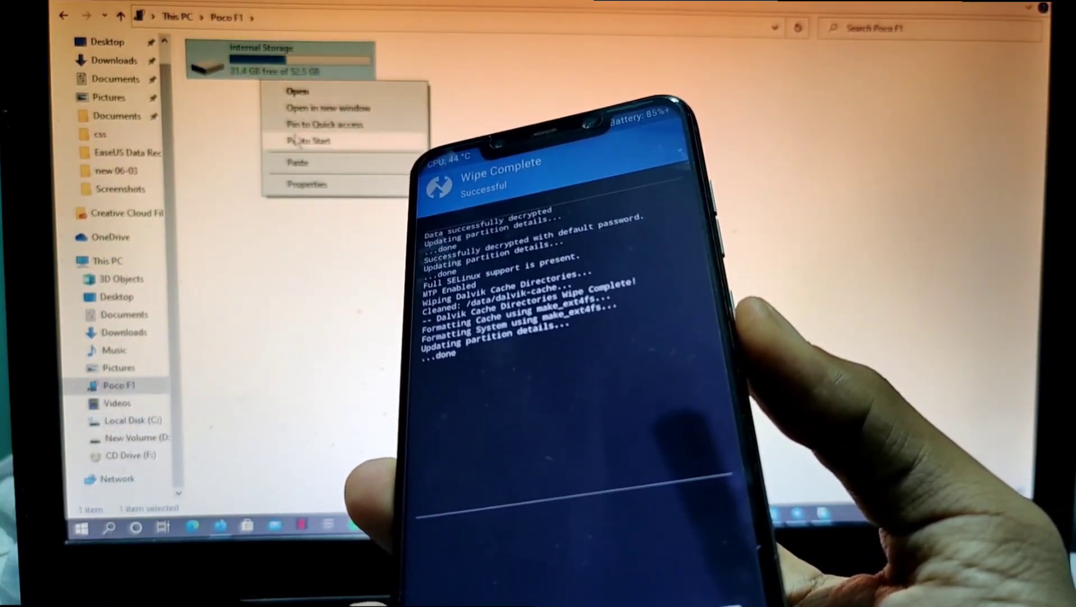
{"action": "left_click", "coordinate": [304, 163]}
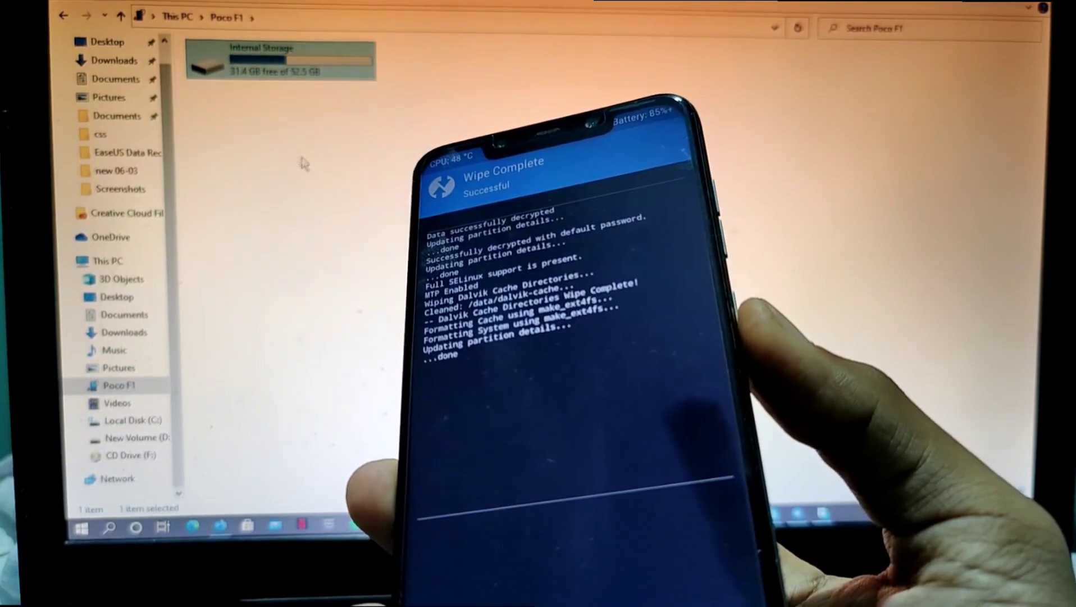